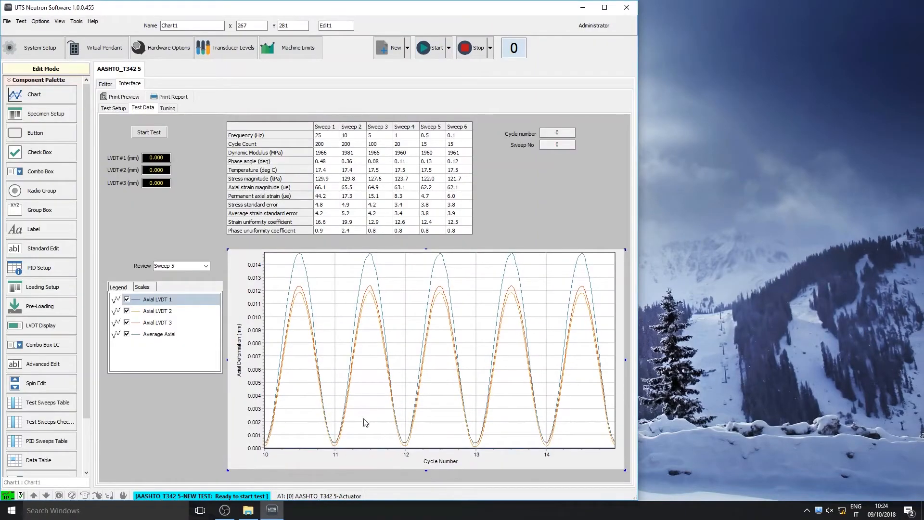
mouse_move(46, 246)
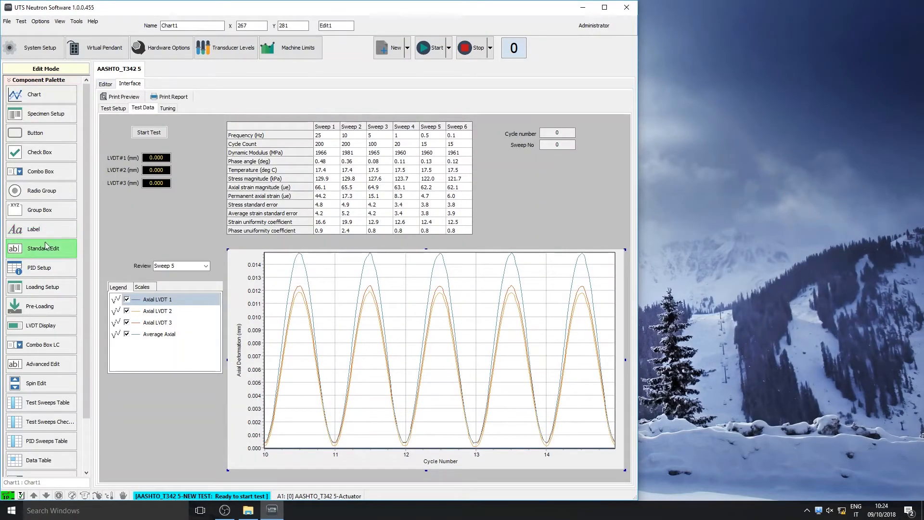